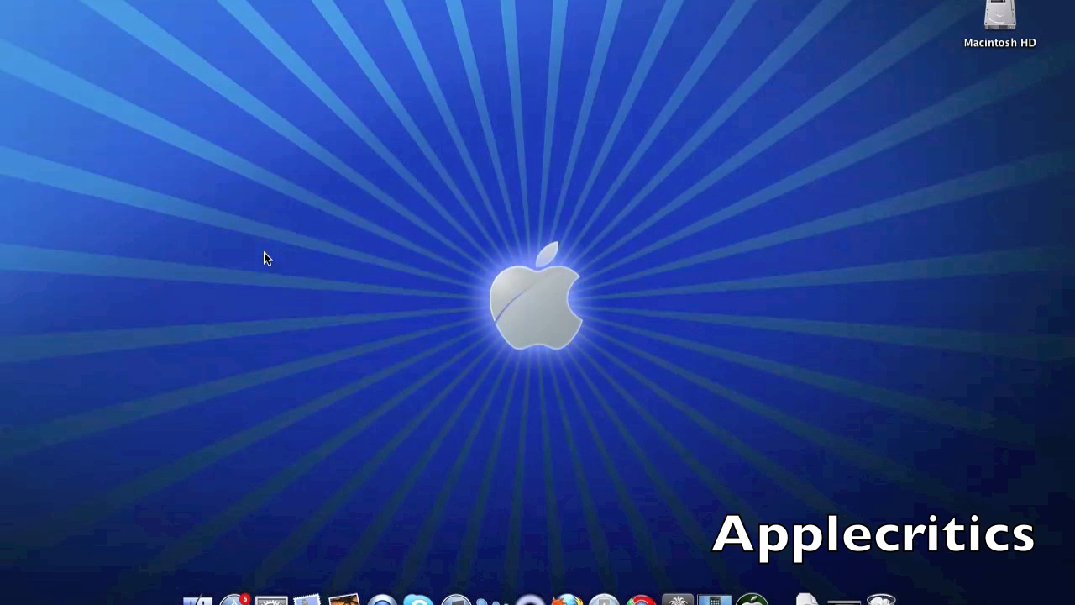
{"action": "mouse_move", "coordinate": [532, 350]}
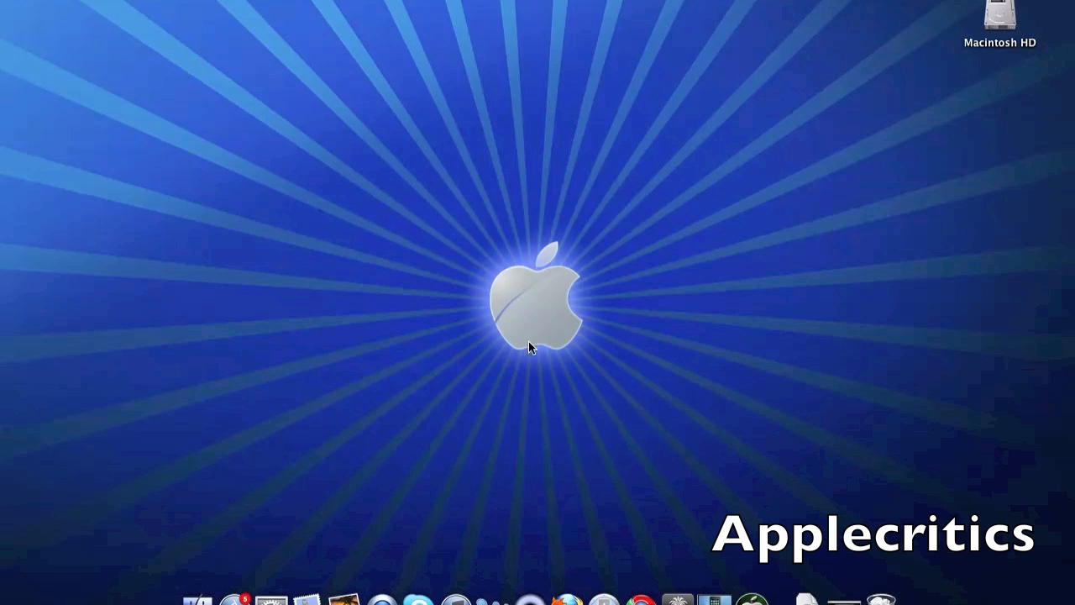
{"action": "mouse_move", "coordinate": [645, 596]}
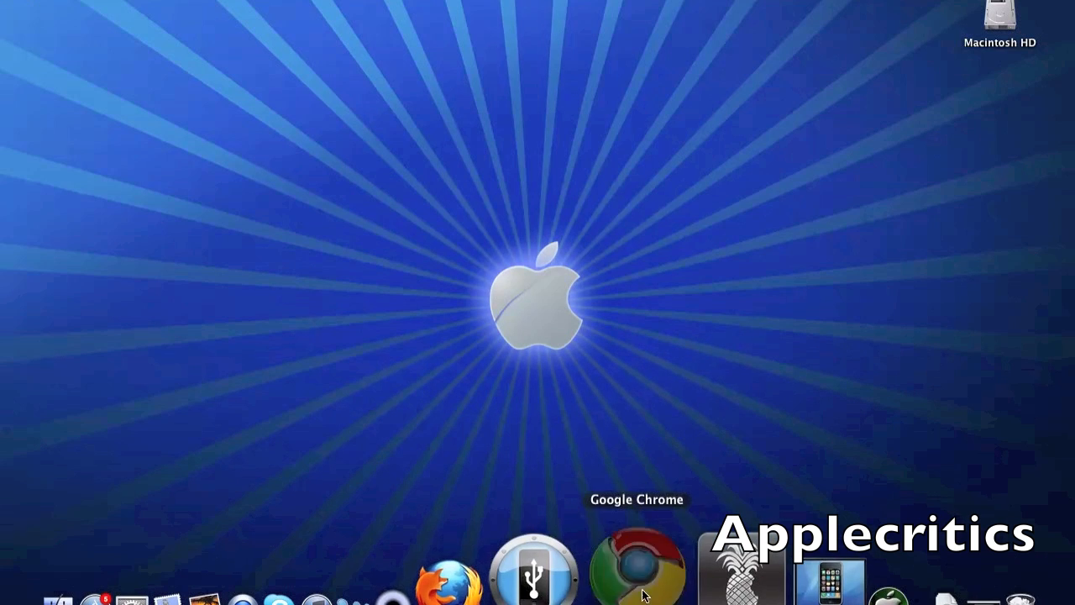
Launch the greenpois0n jailbreak application from the Dock so its Jailbreak window appears
{"action": "left_click", "coordinate": [639, 578]}
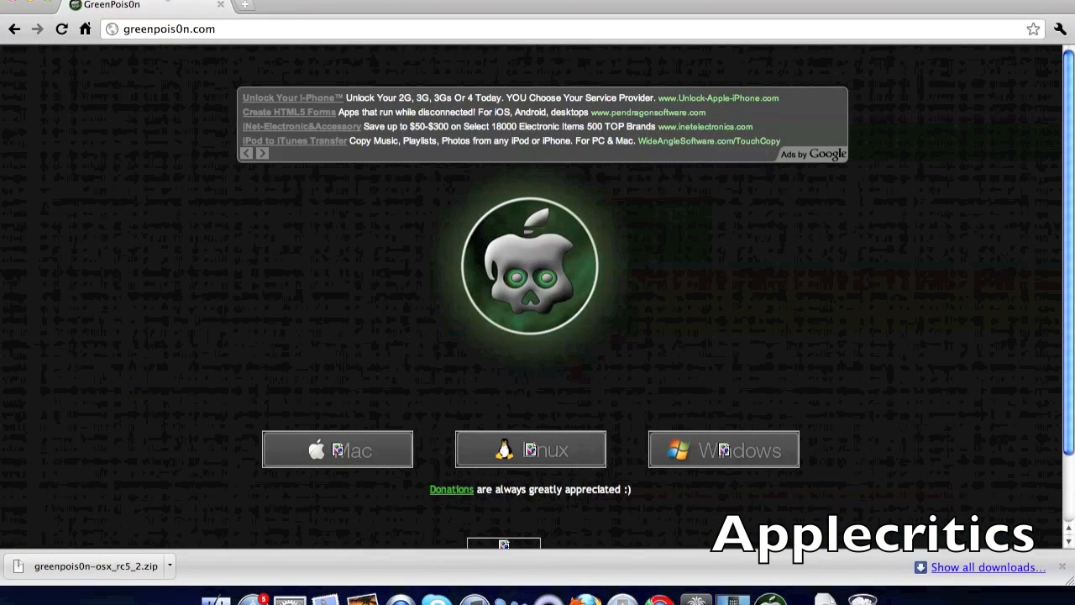
{"action": "mouse_move", "coordinate": [221, 349]}
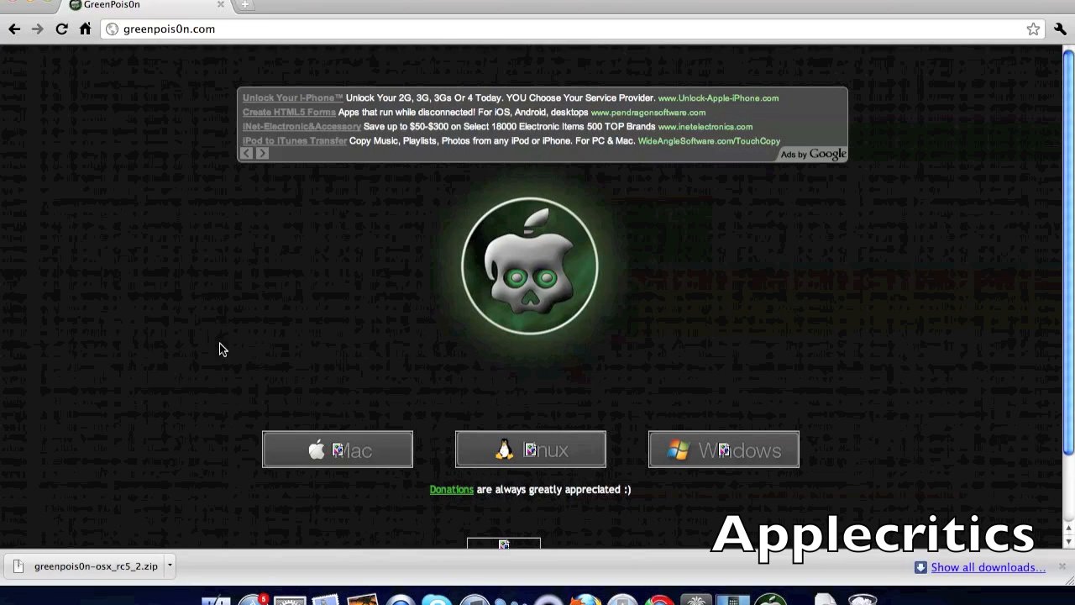
{"action": "mouse_move", "coordinate": [311, 460]}
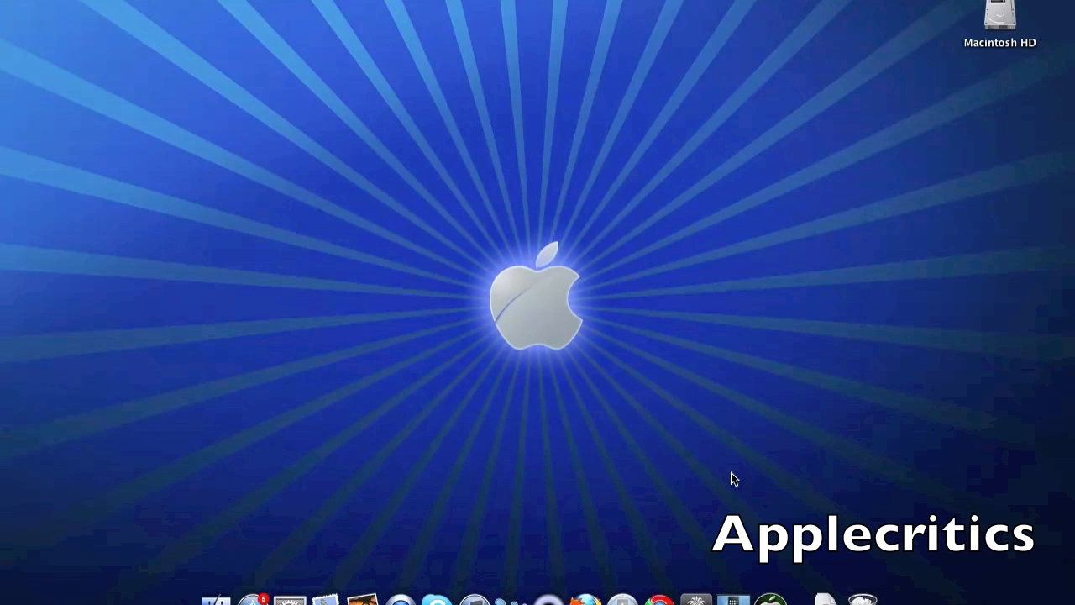
{"action": "mouse_move", "coordinate": [763, 584]}
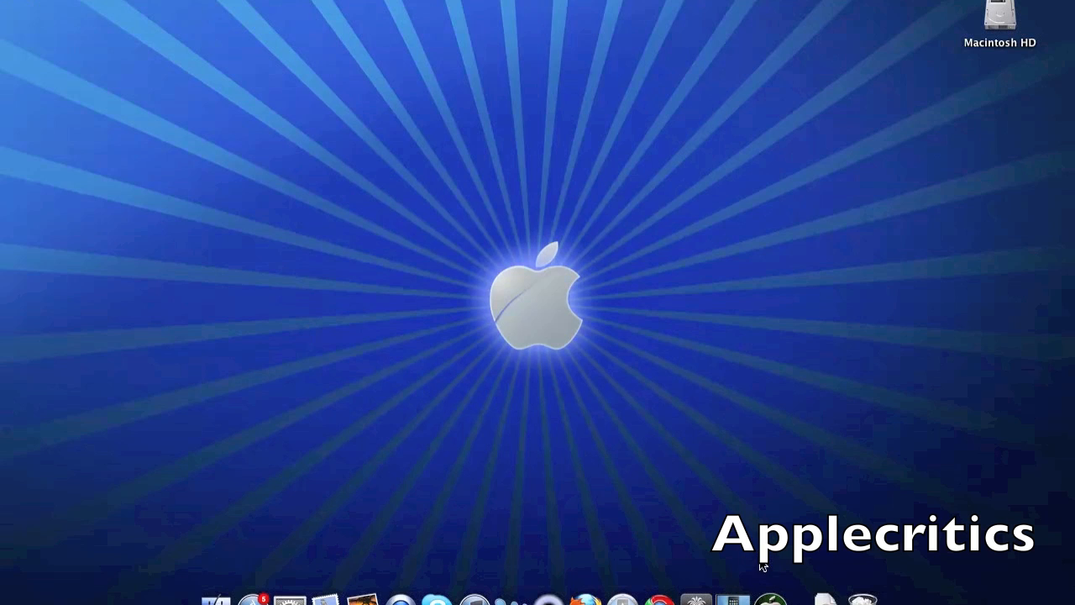
{"action": "left_click", "coordinate": [766, 558]}
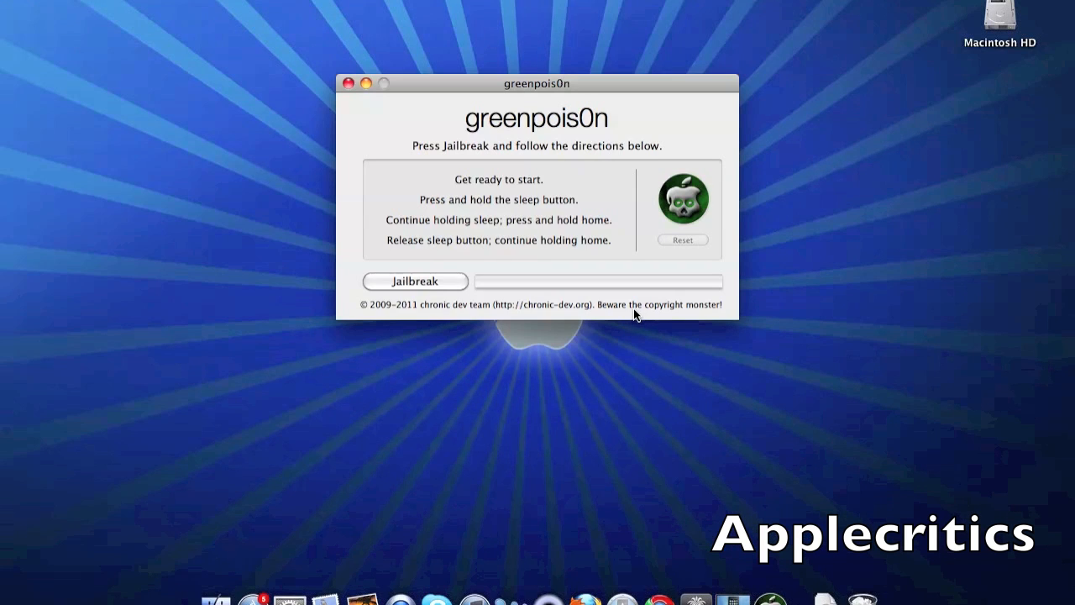
{"action": "mouse_move", "coordinate": [631, 307]}
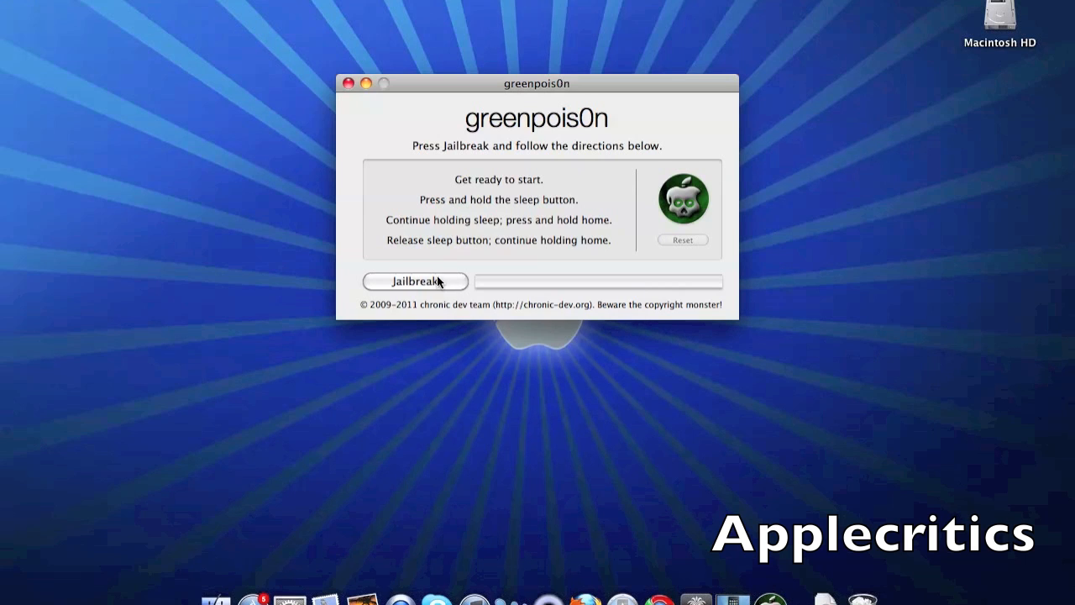
Start the jailbreak and follow the button prompts until DFU is detected and Jailbreaking begins
{"action": "left_click", "coordinate": [415, 281]}
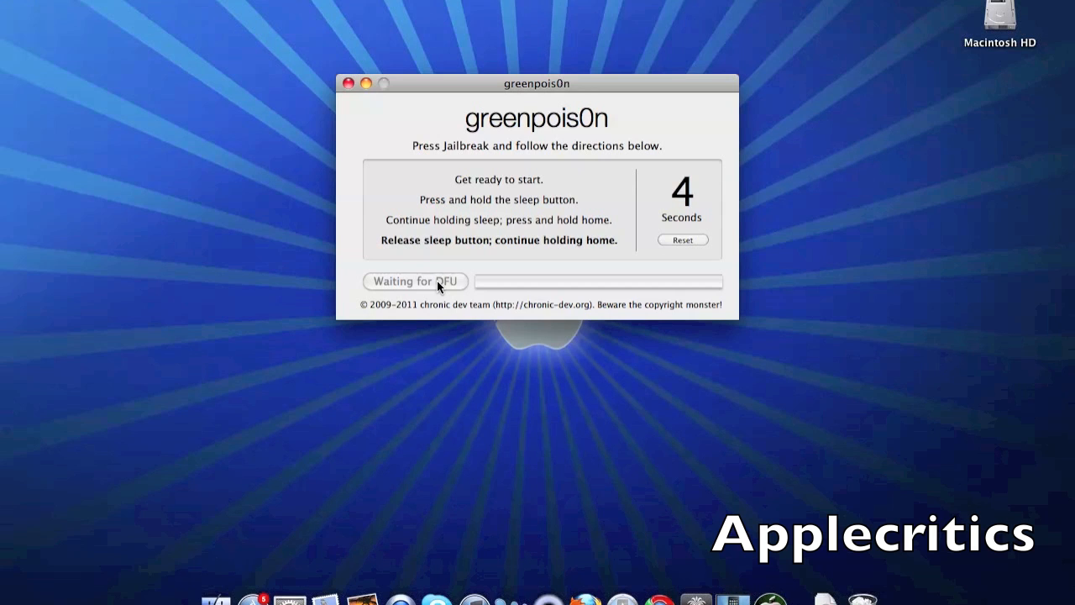
{"action": "left_click", "coordinate": [415, 280]}
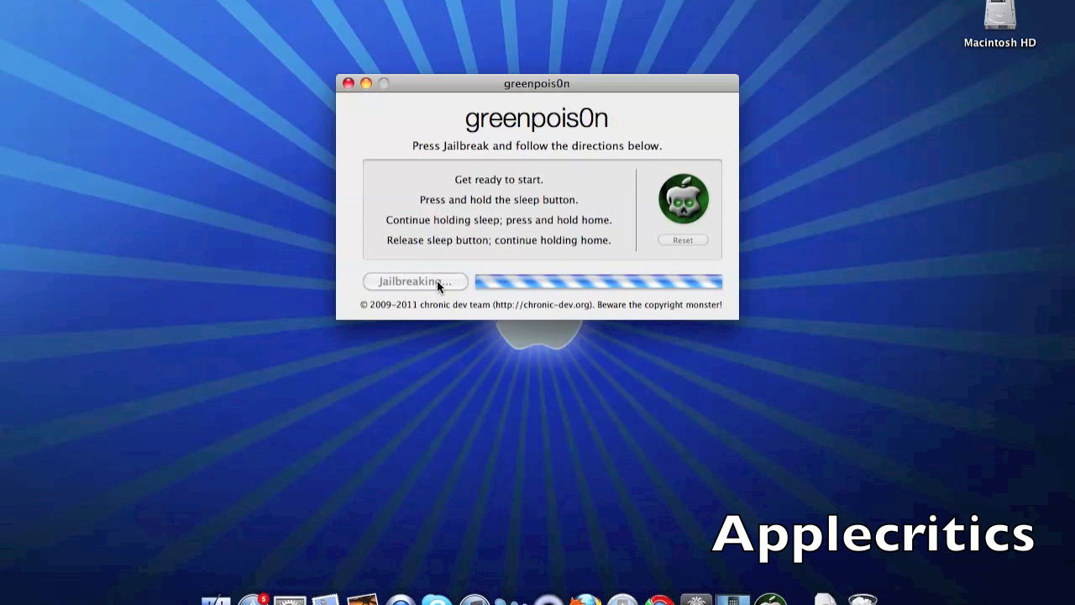
{"action": "mouse_move", "coordinate": [340, 306]}
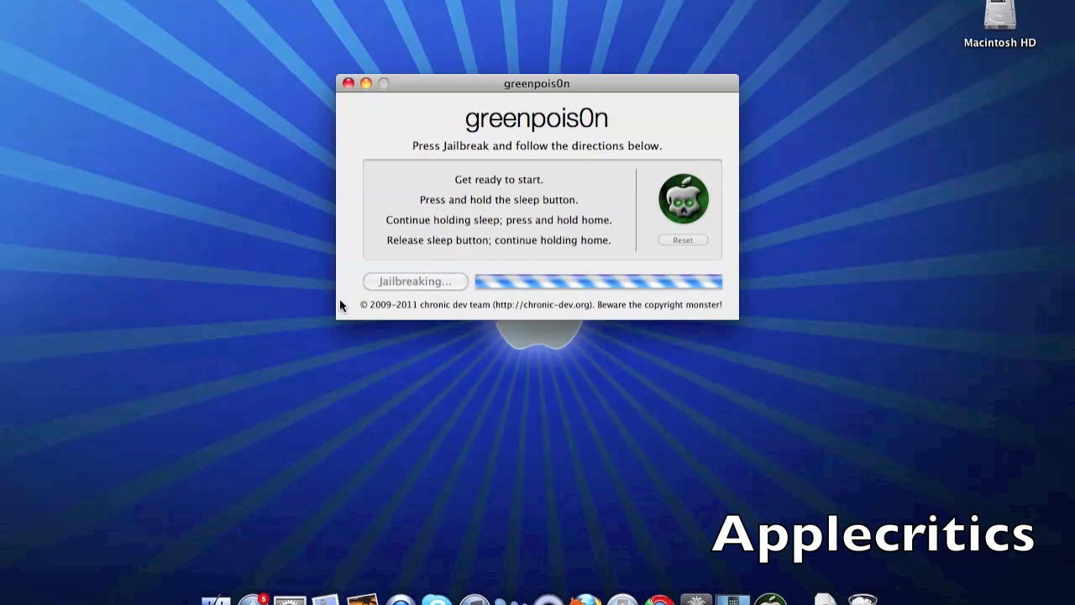